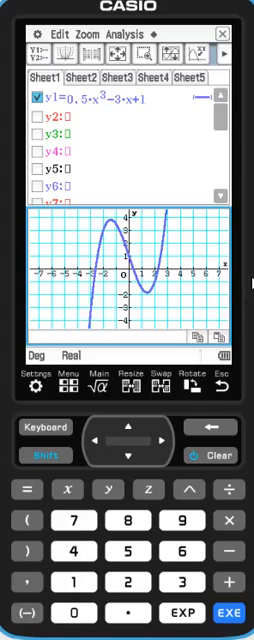
mouse_move(160, 552)
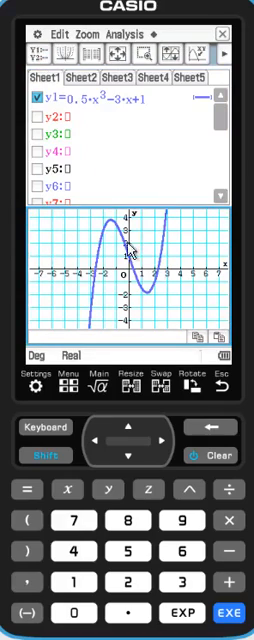
mouse_move(96, 281)
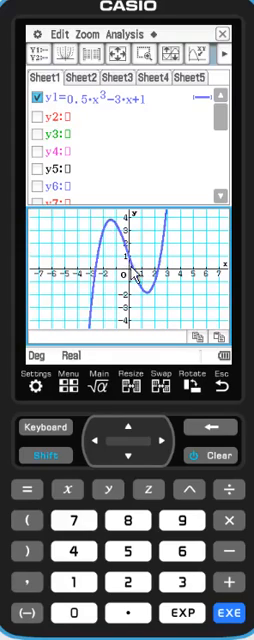
mouse_move(148, 306)
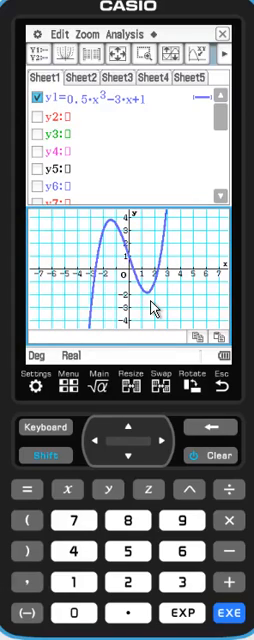
mouse_move(88, 283)
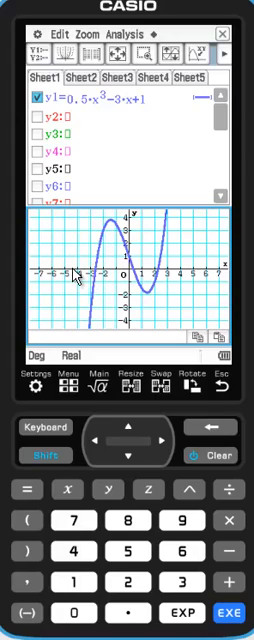
mouse_move(91, 329)
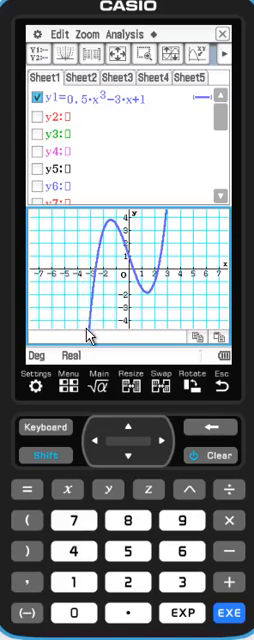
mouse_move(118, 228)
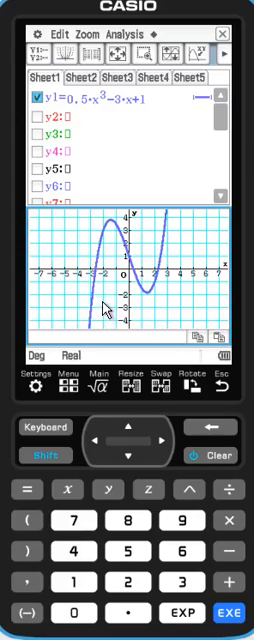
mouse_move(113, 307)
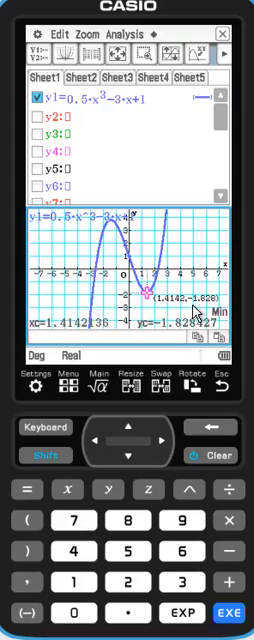
mouse_move(213, 311)
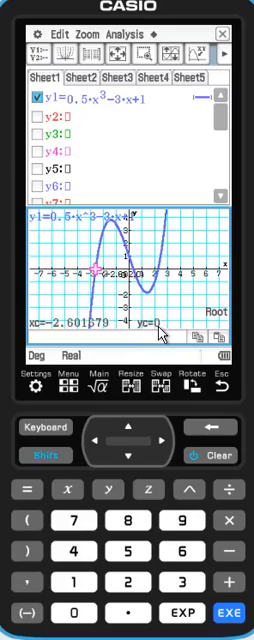
mouse_move(146, 304)
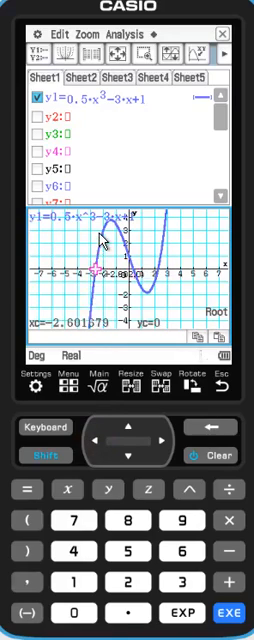
mouse_move(170, 290)
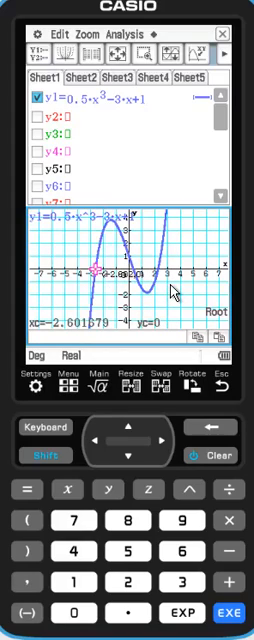
mouse_move(155, 305)
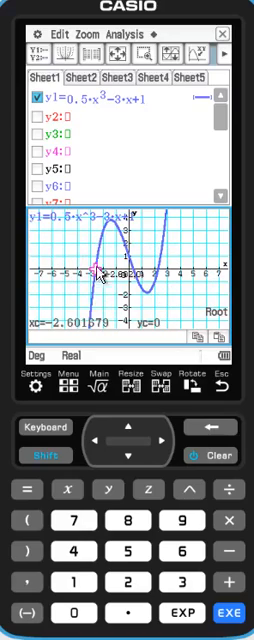
mouse_move(202, 270)
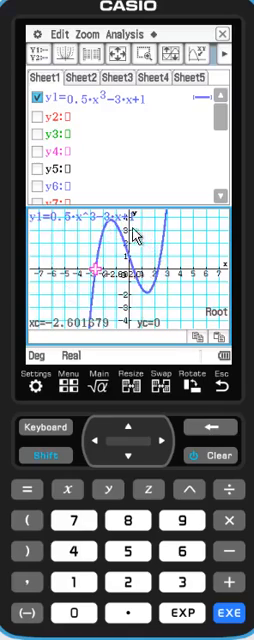
mouse_move(92, 304)
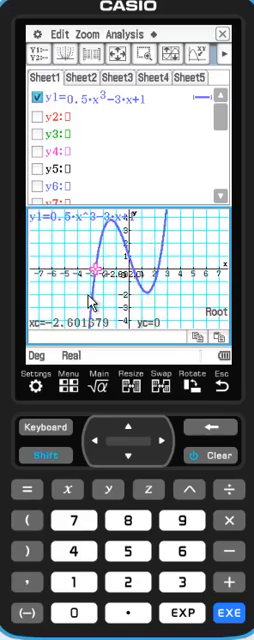